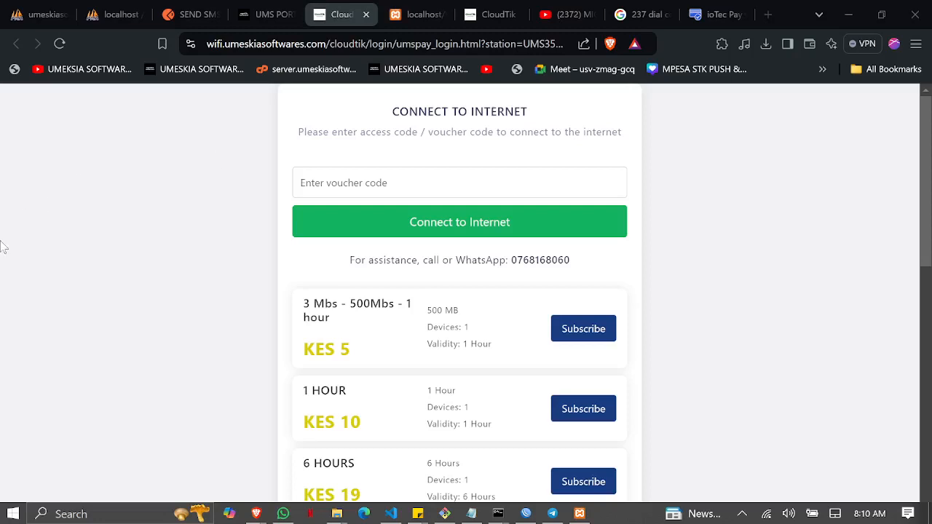
Subscribe to the 3 Mbps–500Mbps one-hour KES 5 plan and complete the UmsPay M-Pesa payment.
{"action": "scroll", "scroll_direction": "down", "scroll_amount": 3}
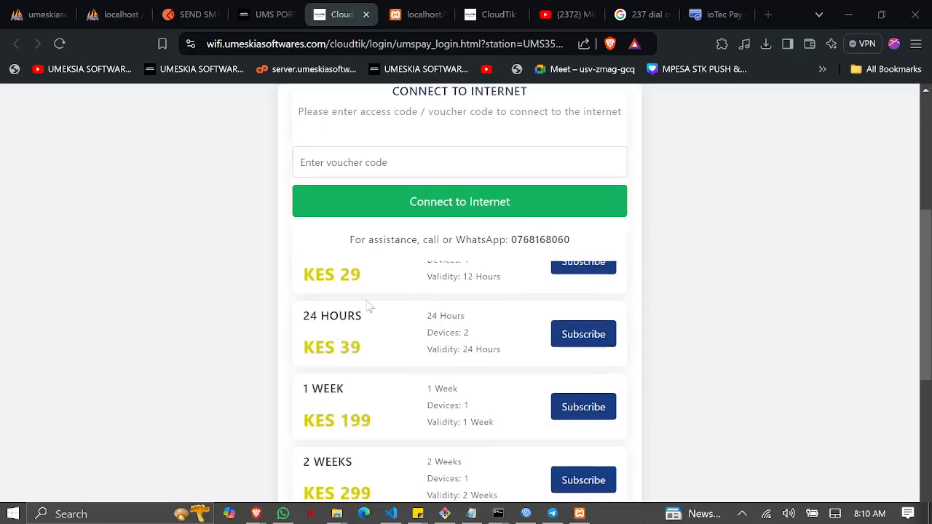
{"action": "scroll", "scroll_direction": "up", "scroll_amount": 3}
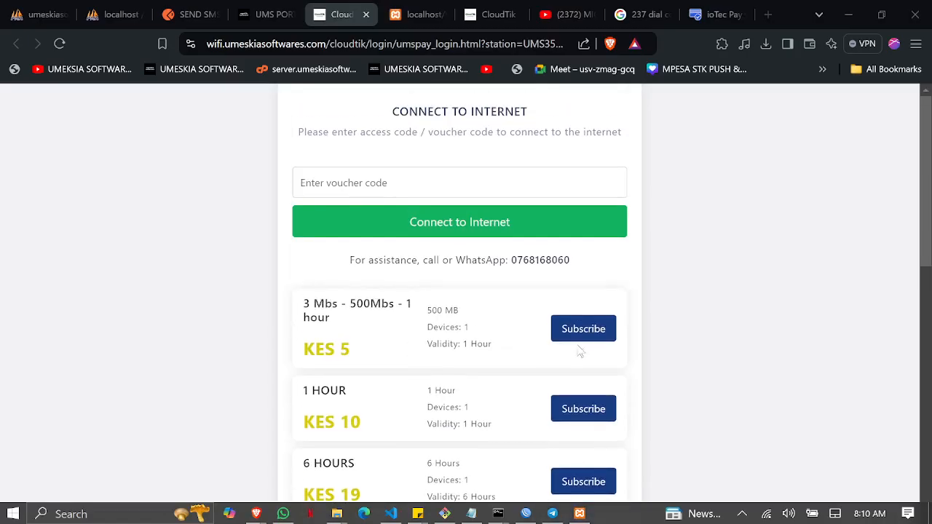
{"action": "left_click", "coordinate": [583, 329]}
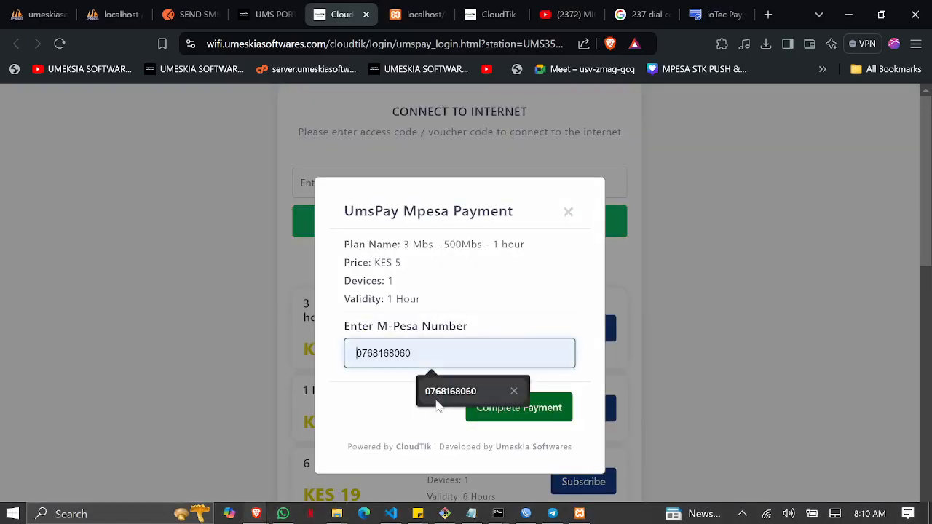
{"action": "left_click", "coordinate": [518, 407]}
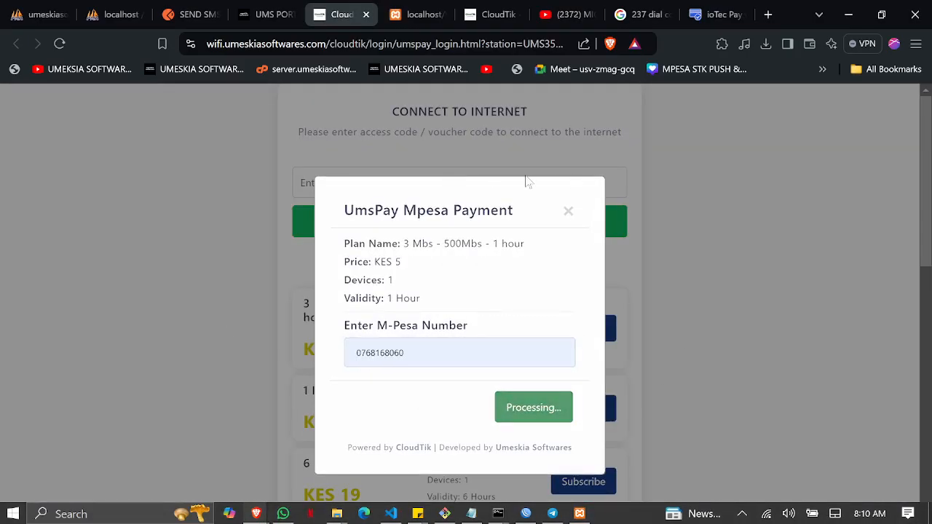
{"action": "left_click", "coordinate": [532, 408]}
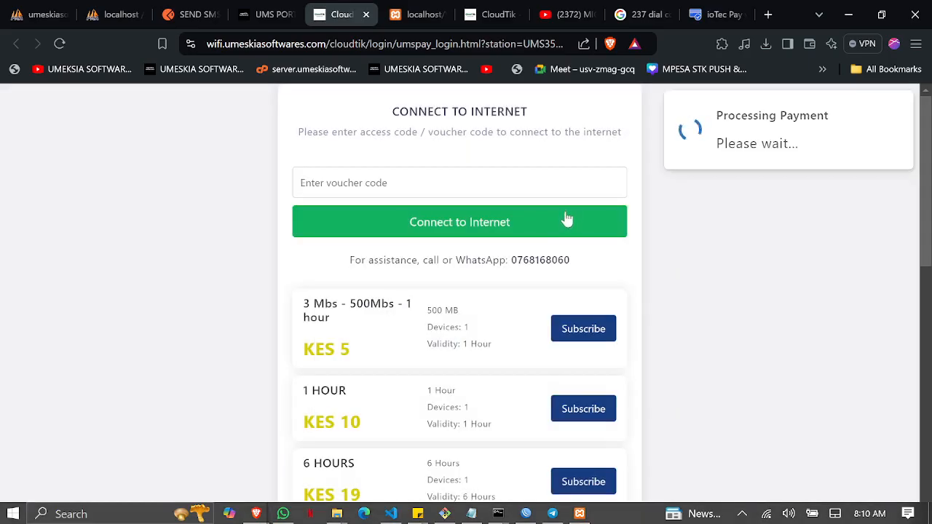
{"action": "scroll", "scroll_direction": "down", "scroll_amount": 3}
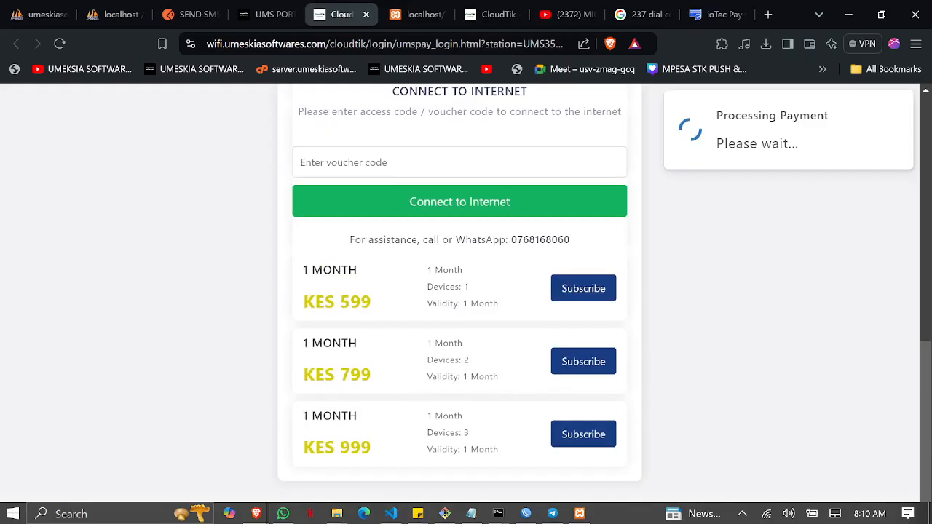
{"action": "mouse_move", "coordinate": [265, 14]}
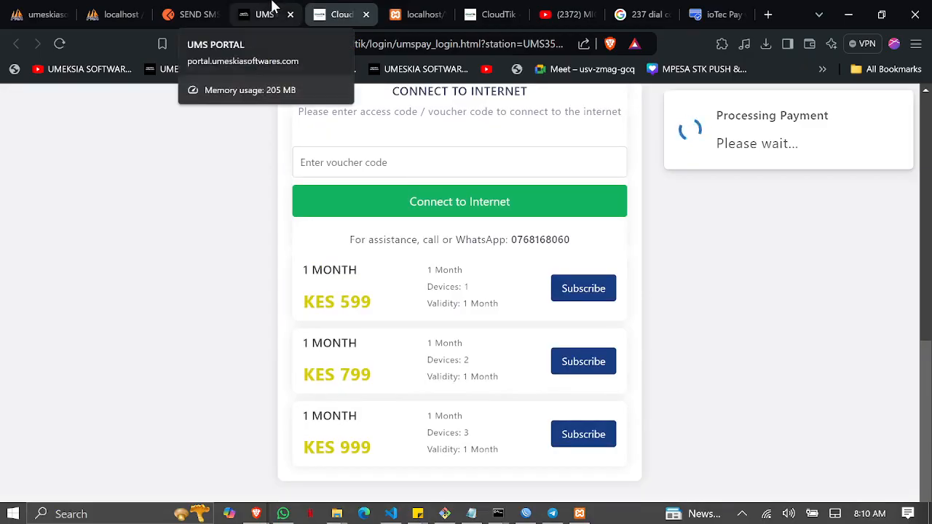
From UMS Portal's Hotspot Stations list, download the FREERADIUS ROUTER station's login page.
{"action": "left_click", "coordinate": [265, 15]}
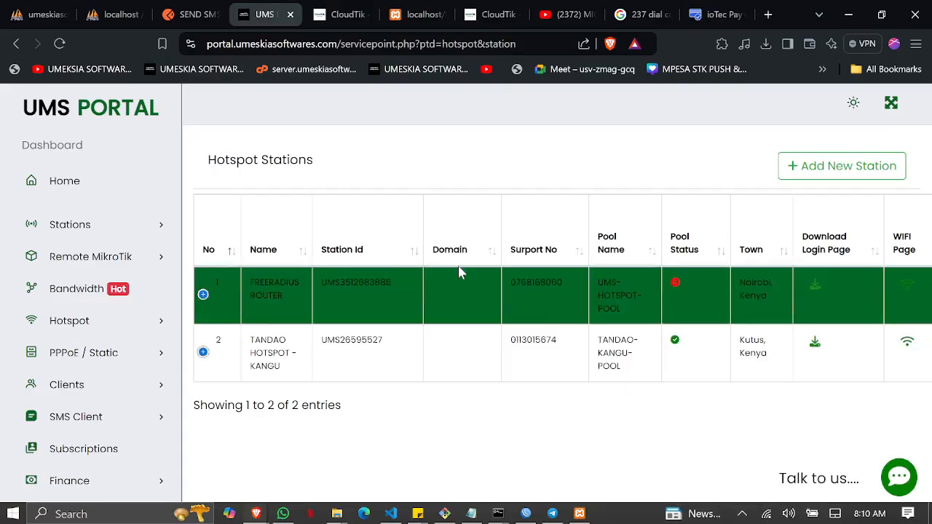
{"action": "left_click", "coordinate": [70, 224]}
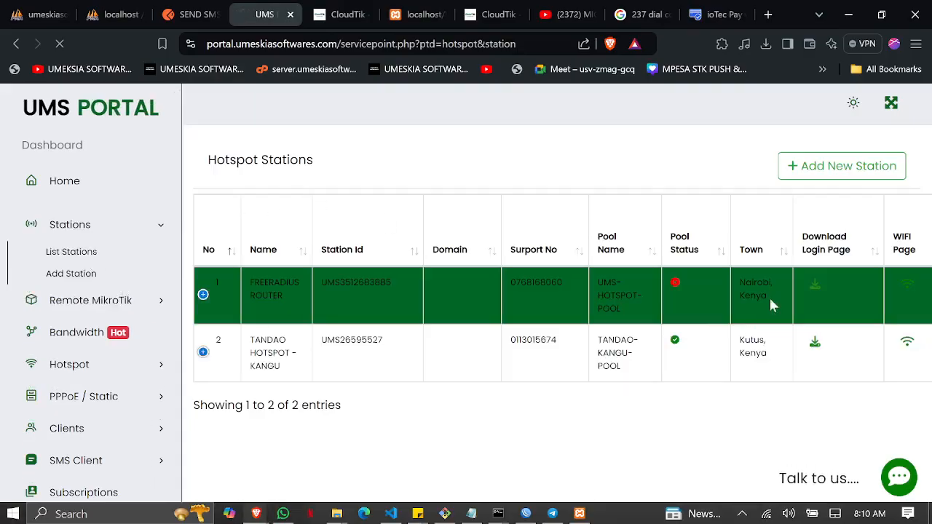
{"action": "mouse_move", "coordinate": [780, 246]}
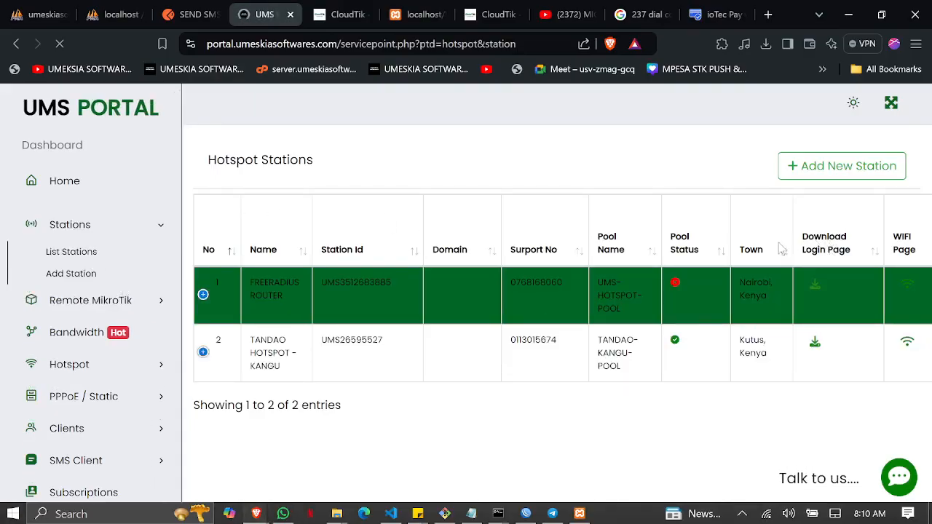
{"action": "left_click", "coordinate": [70, 225]}
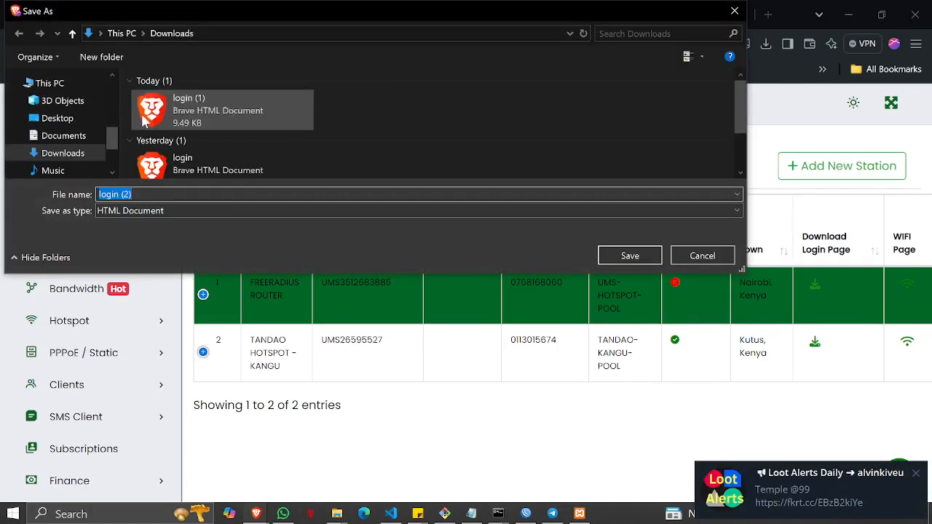
Save the page as login.html in Downloads, confirming replacement of the existing copy.
{"action": "left_click", "coordinate": [222, 156]}
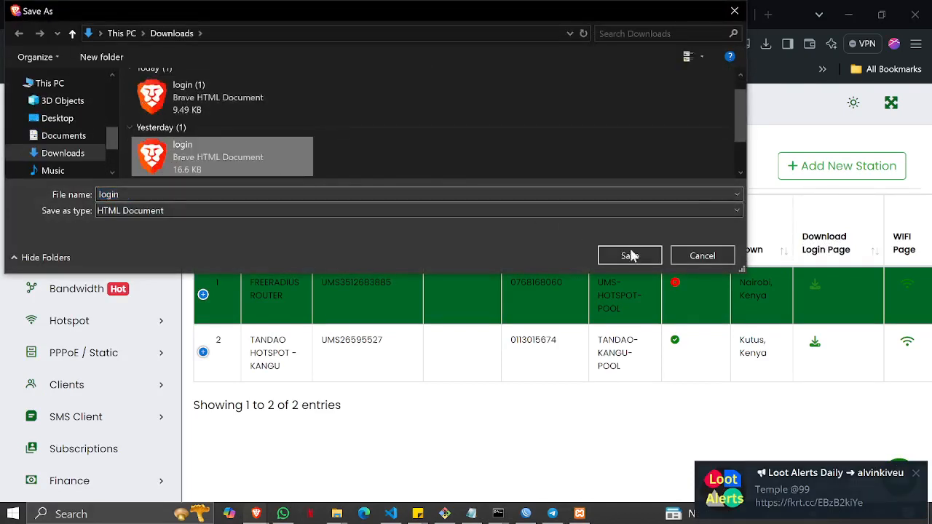
{"action": "left_click", "coordinate": [629, 256]}
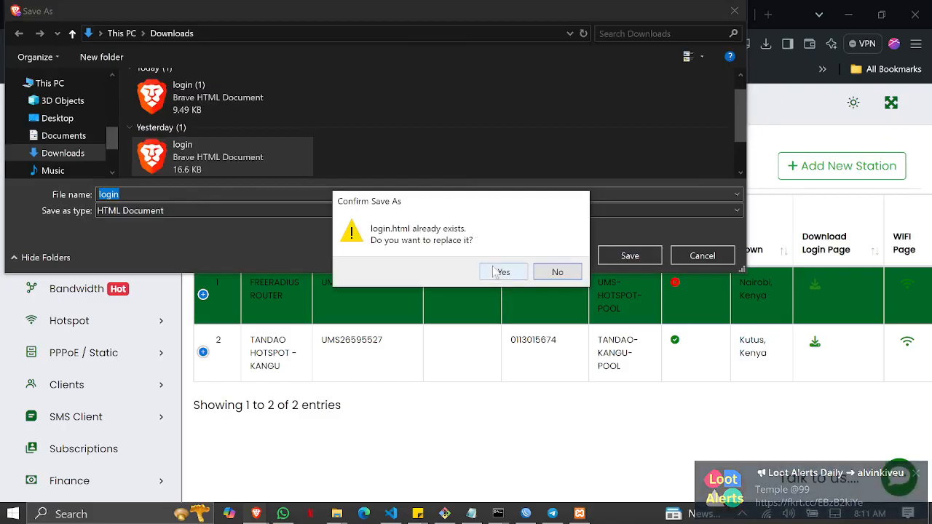
{"action": "left_click", "coordinate": [502, 272]}
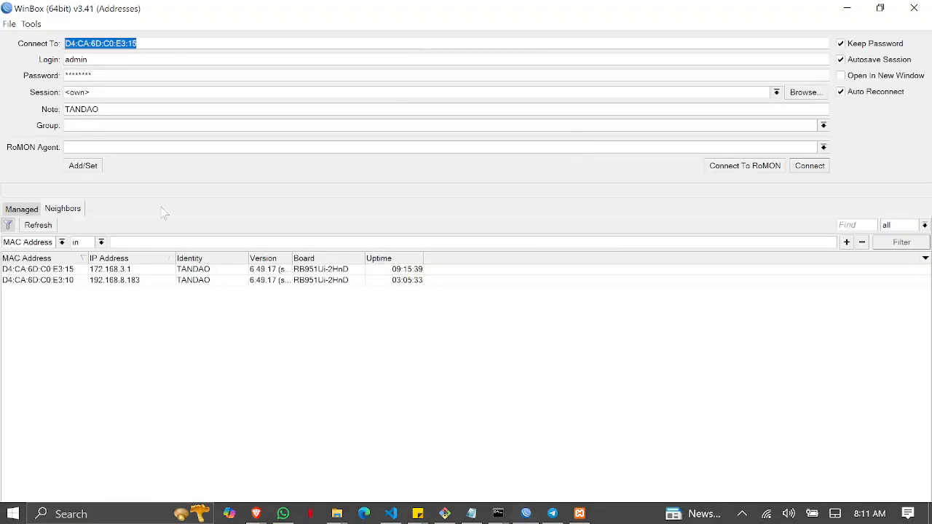
Connect WinBox to the TANDAO neighbour at D4:CA:6D:C0:E3:10 and show the router's file list.
{"action": "left_click", "coordinate": [810, 165]}
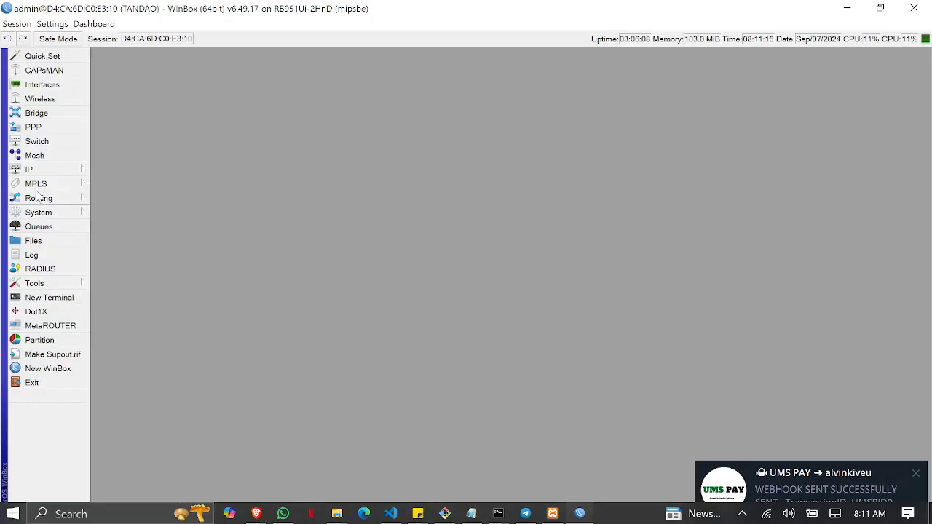
{"action": "left_click", "coordinate": [33, 241]}
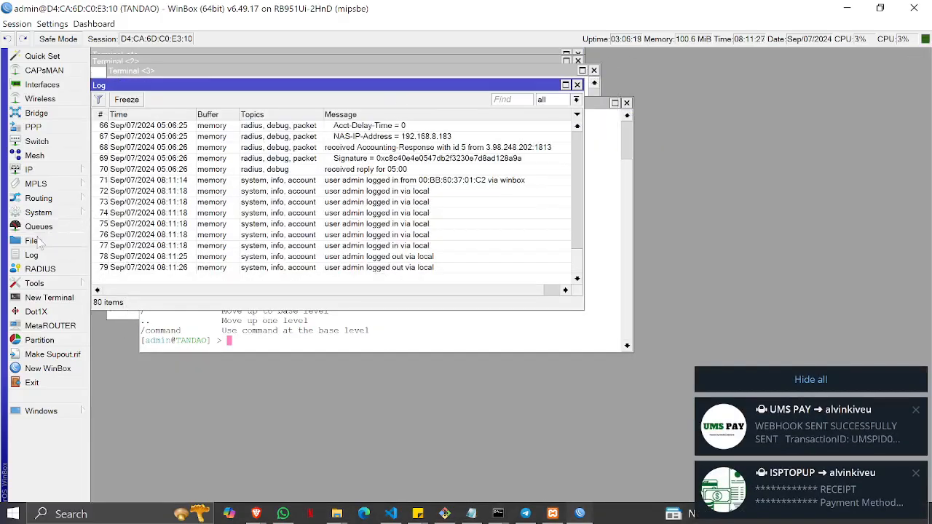
{"action": "left_click", "coordinate": [32, 240]}
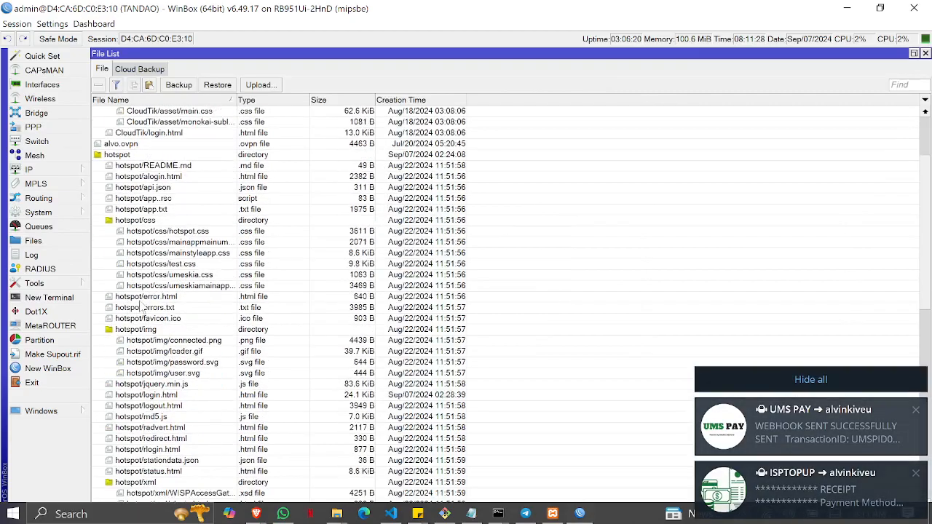
Scroll the router's File List to the hotspot folder's files, including hotspot/login.html.
{"action": "scroll", "scroll_direction": "down", "scroll_amount": 3}
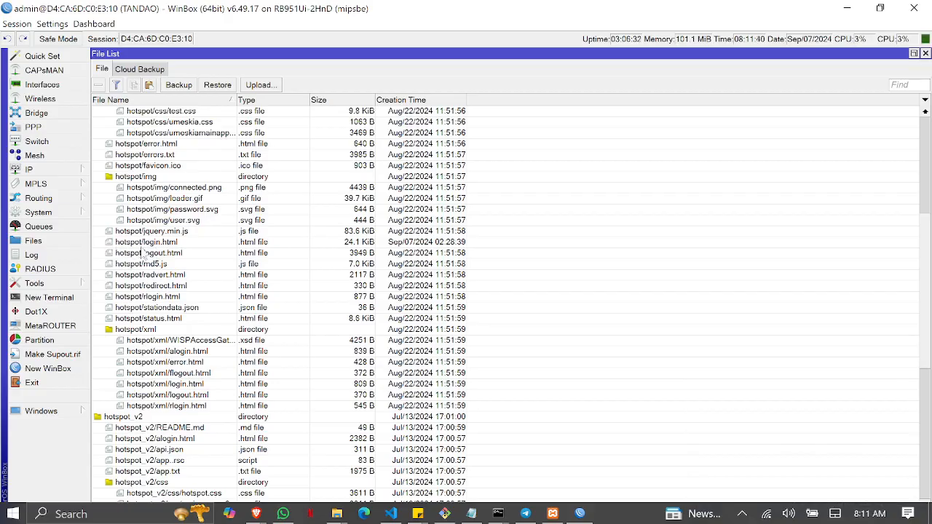
{"action": "mouse_move", "coordinate": [204, 256]}
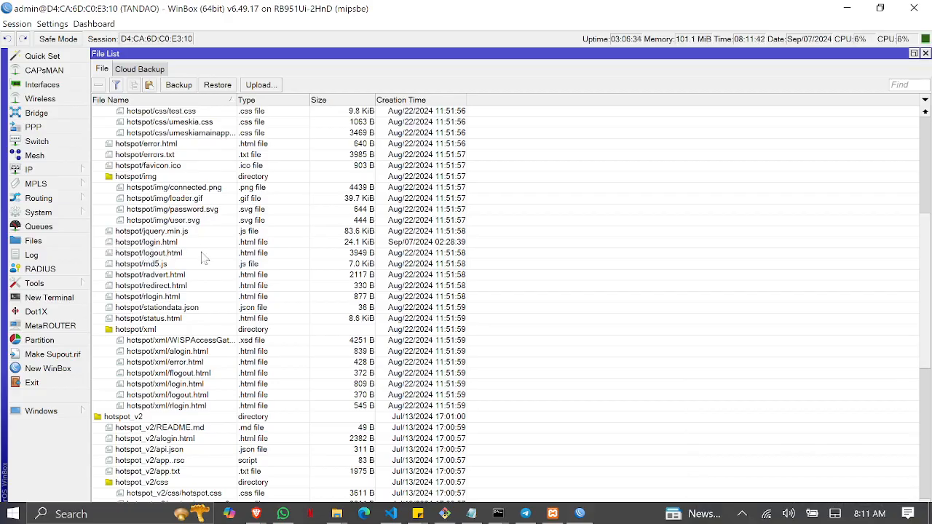
{"action": "mouse_move", "coordinate": [335, 513]}
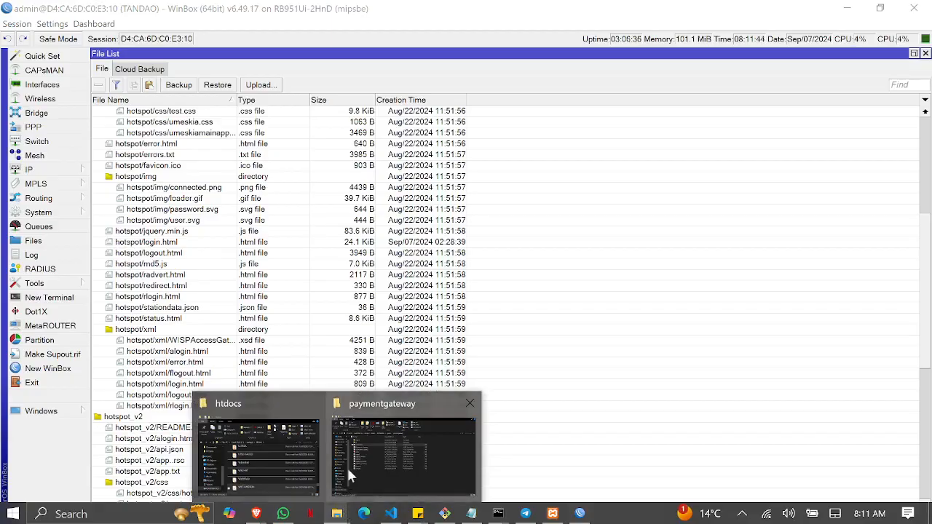
Bring up File Explorer on Downloads beside WinBox and select the newly downloaded login file.
{"action": "left_click", "coordinate": [405, 448]}
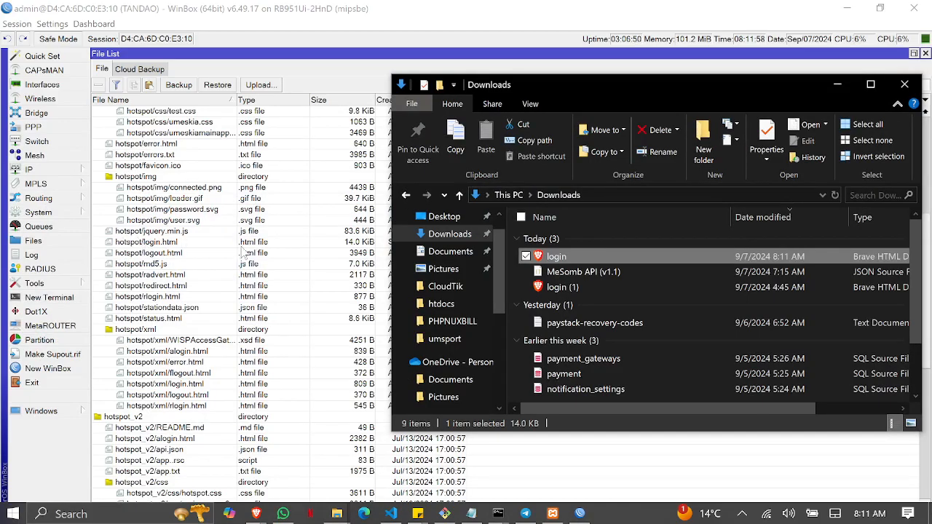
{"action": "left_click", "coordinate": [401, 361]}
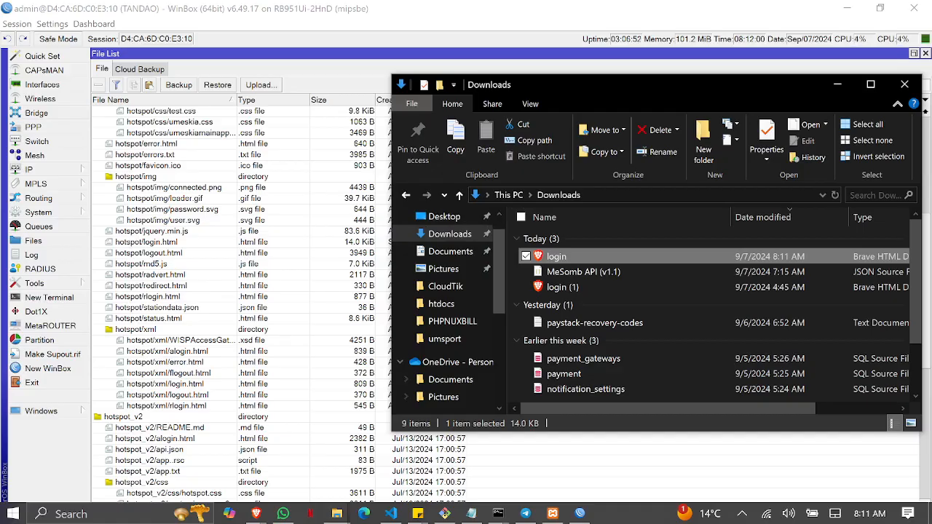